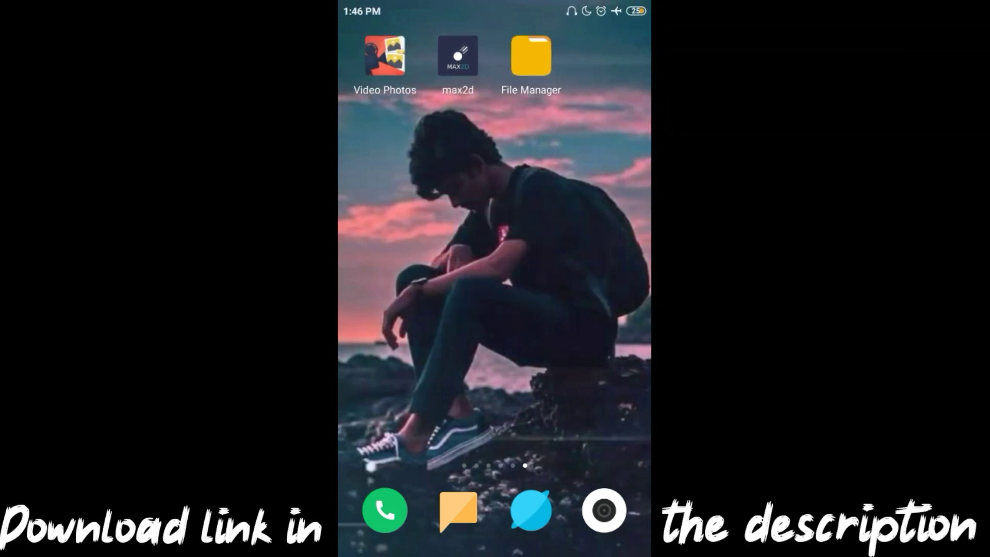
Step: Pick a video from Photos in Video to Photos to extract 18 images at 10 fps
left_click(383, 55)
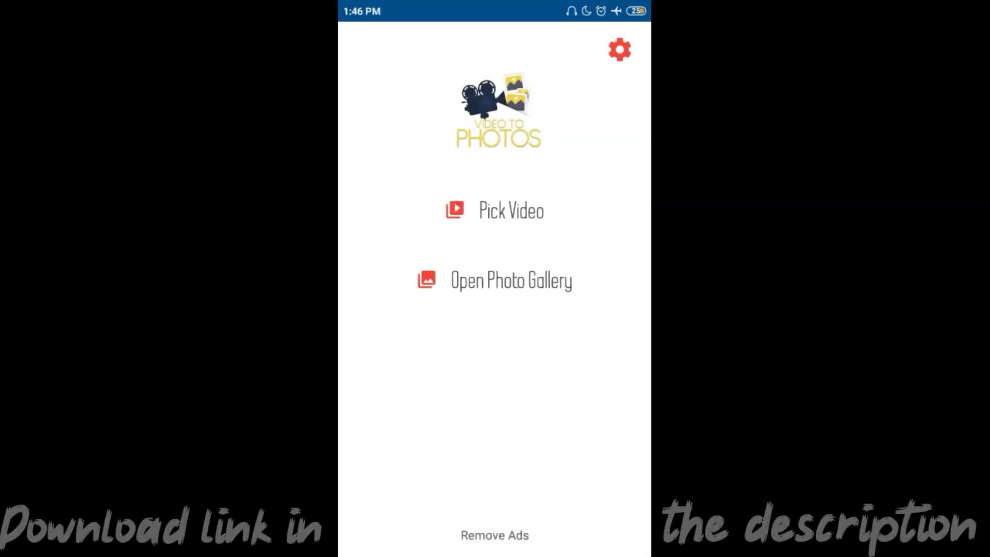
left_click(495, 210)
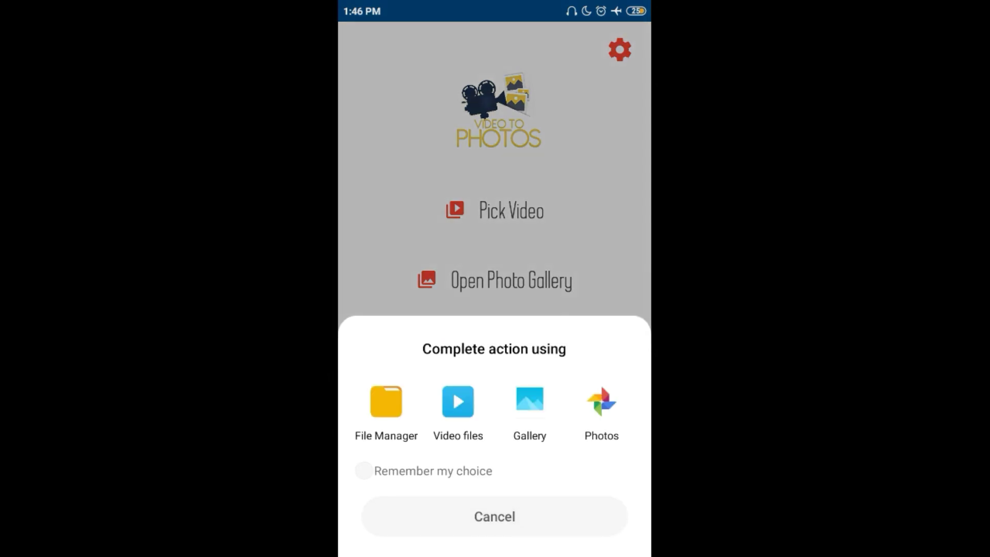
left_click(529, 401)
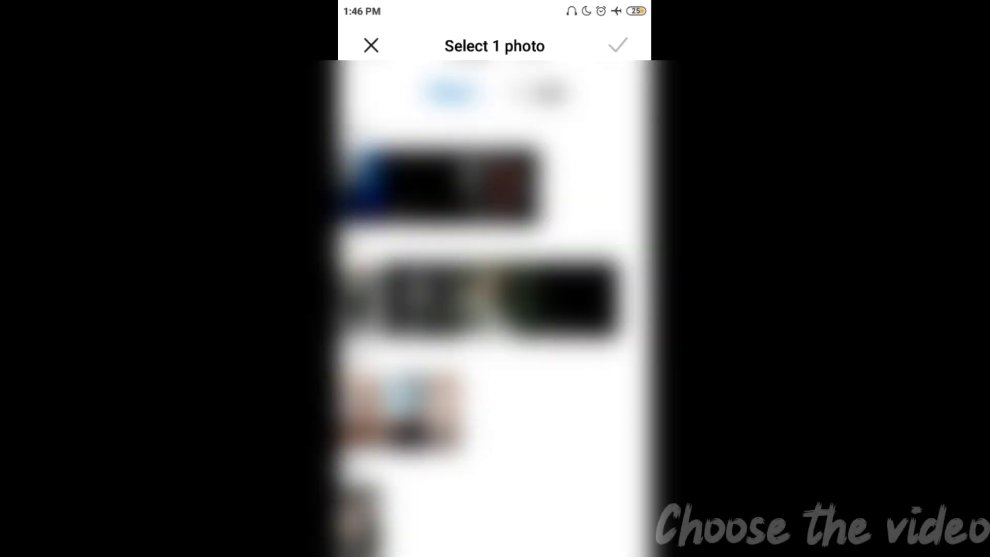
scroll("down", 3)
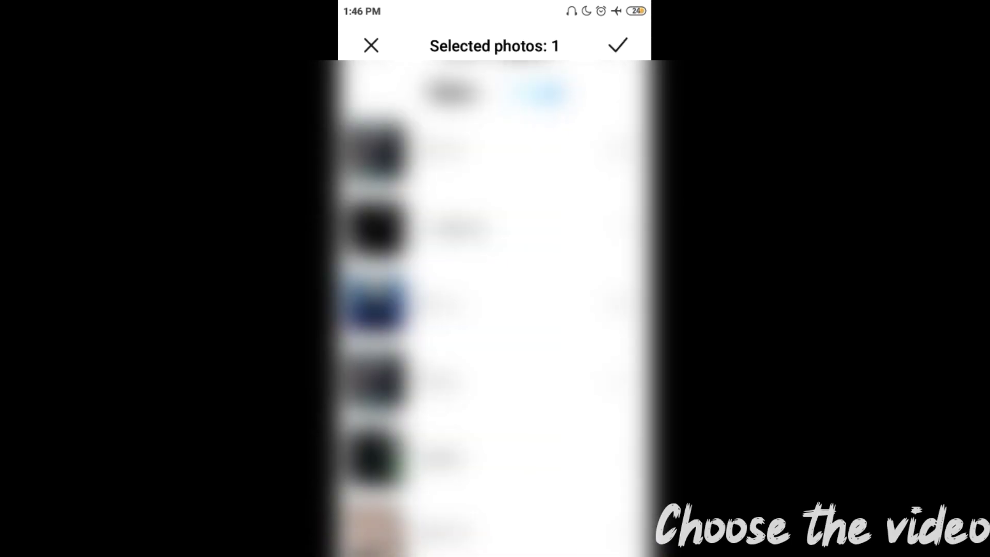
left_click(618, 45)
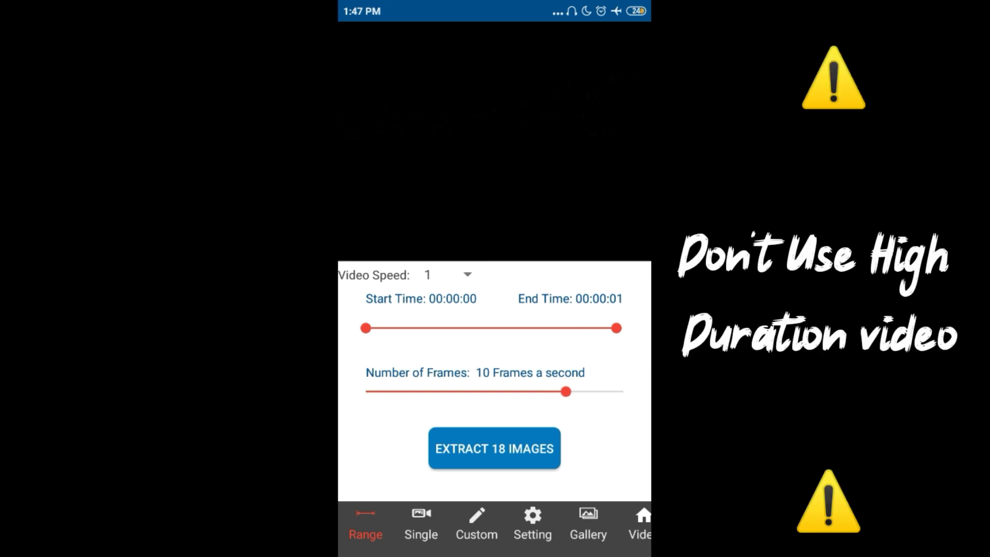
Step: Extract the frames at 10 frames per second with numeric file names, then go home
left_click(532, 524)
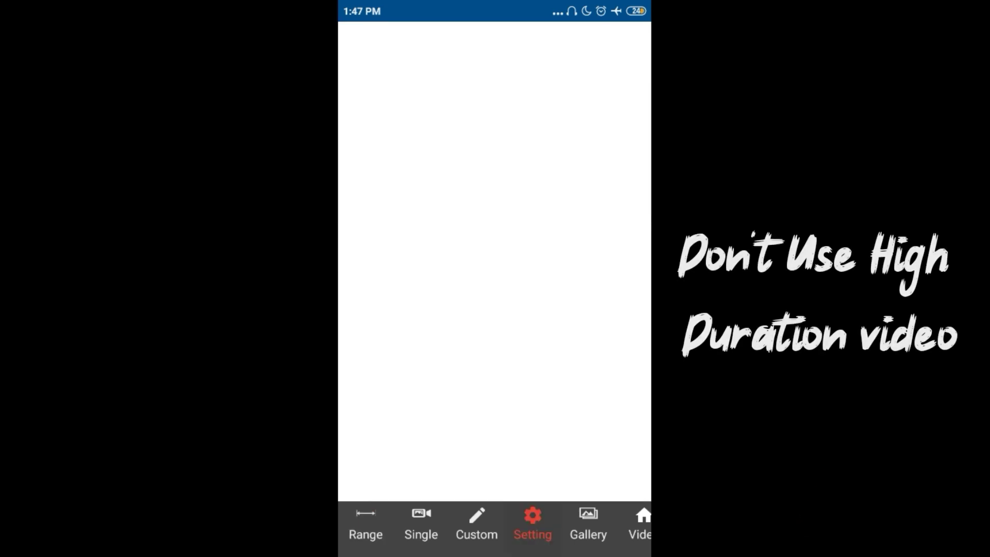
left_click(532, 524)
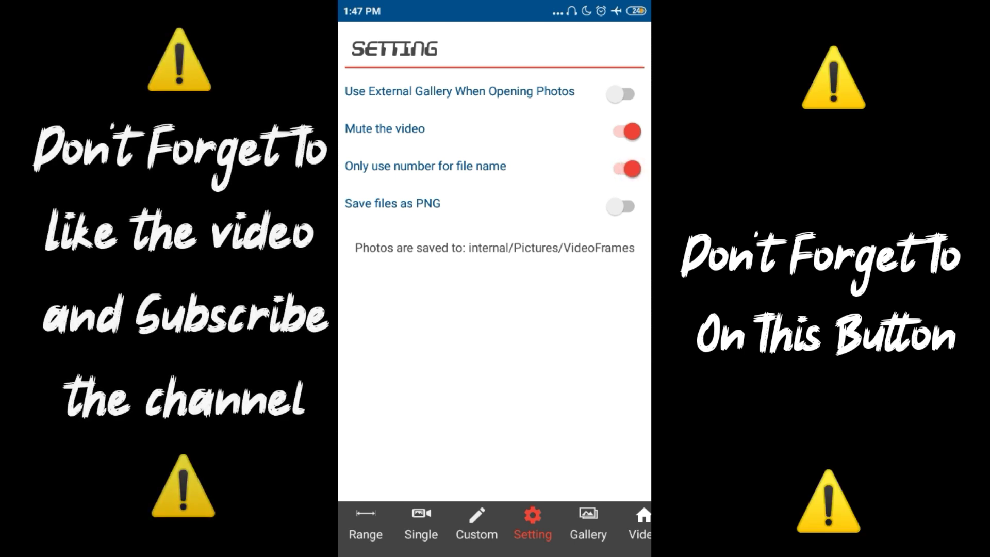
left_click(365, 524)
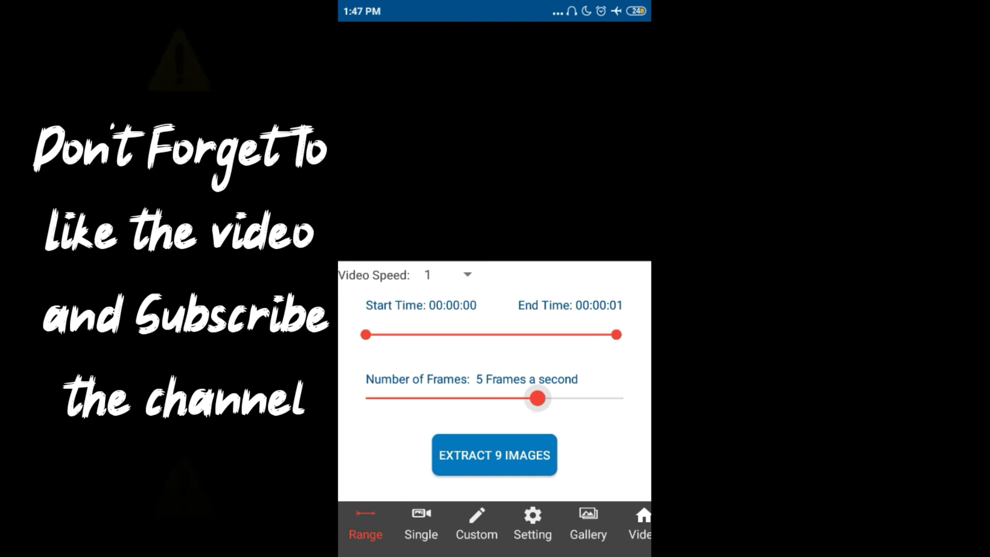
left_click(494, 454)
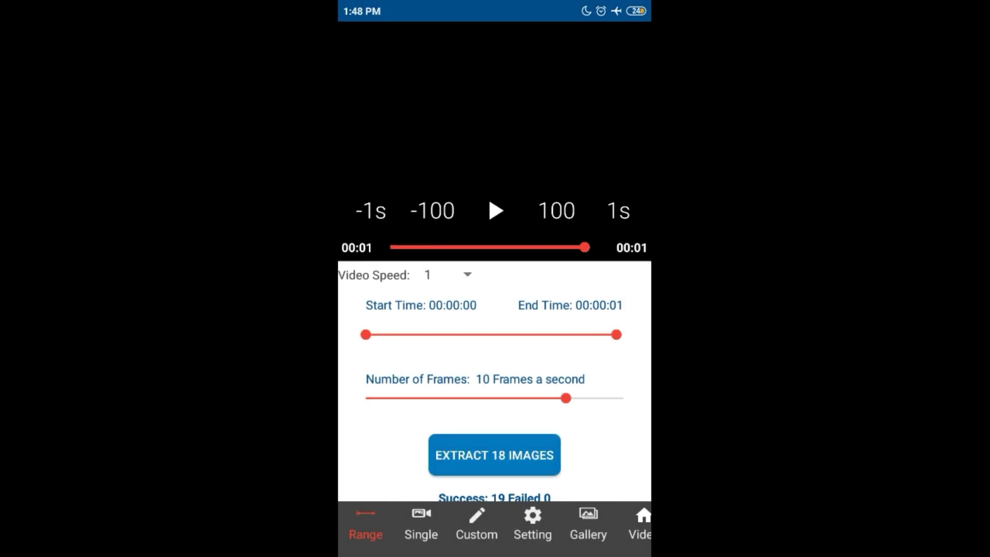
left_click(587, 524)
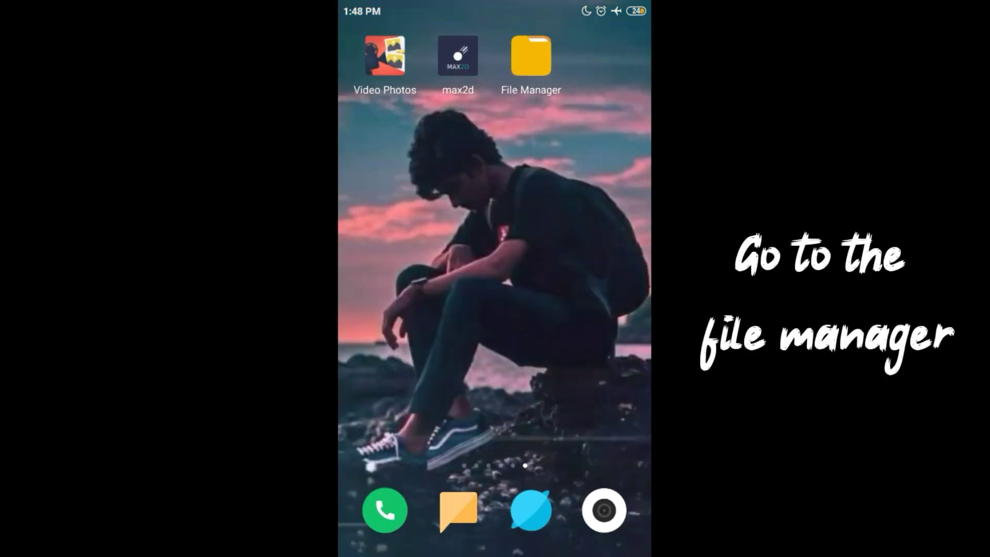
Step: Copy the Pictures/VideoFrames photos into mobilegameengine/projects/<game>/images, then open Max2D
left_click(530, 56)
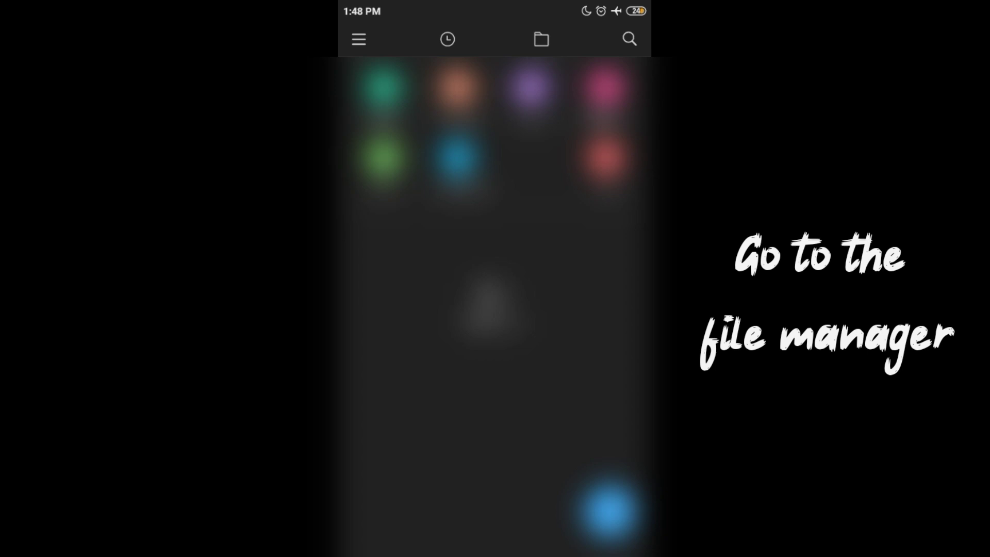
left_click(540, 39)
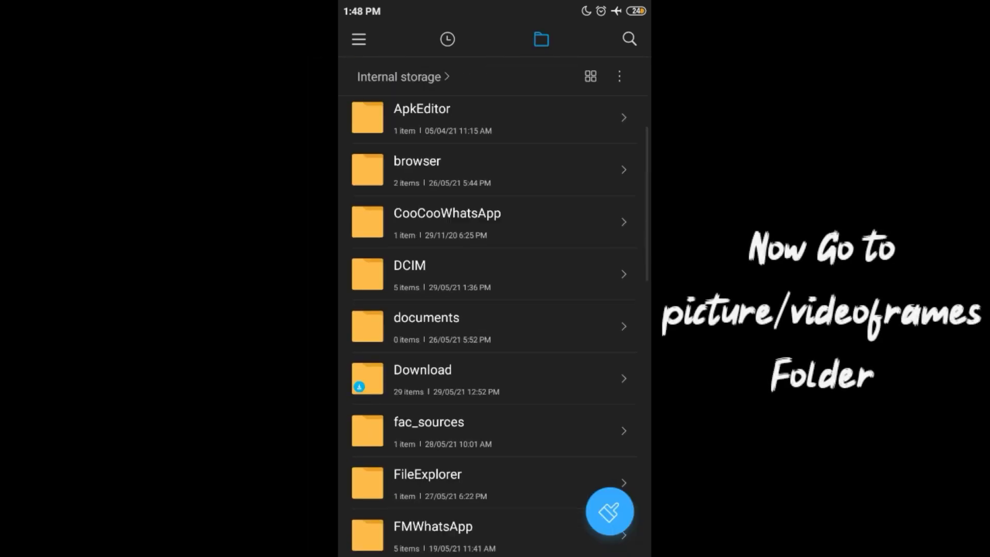
scroll("down", 3)
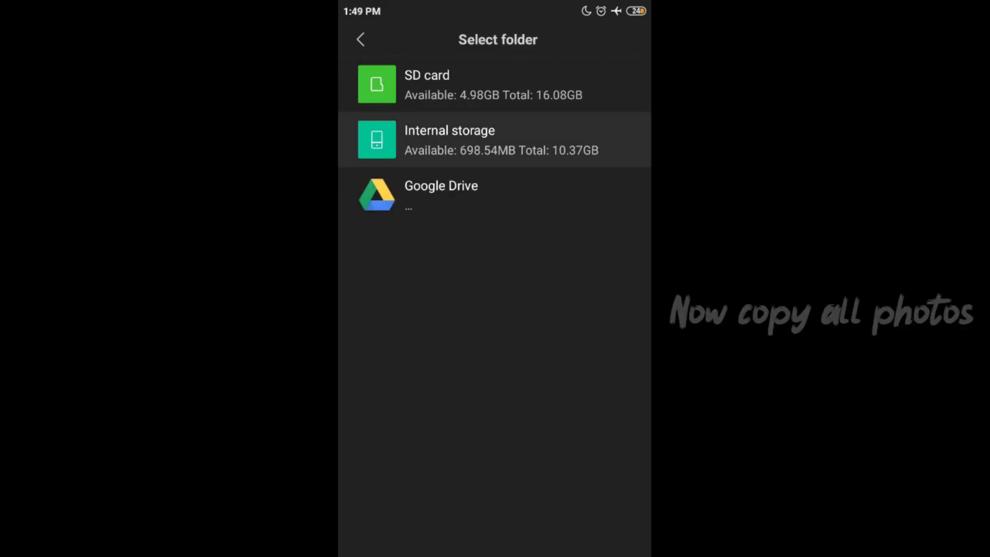
left_click(497, 141)
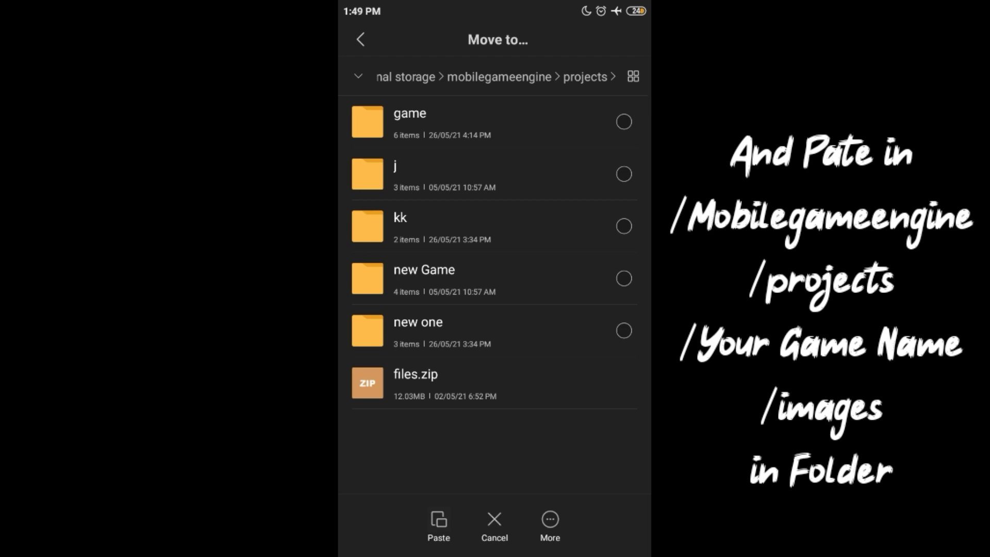
left_click(438, 525)
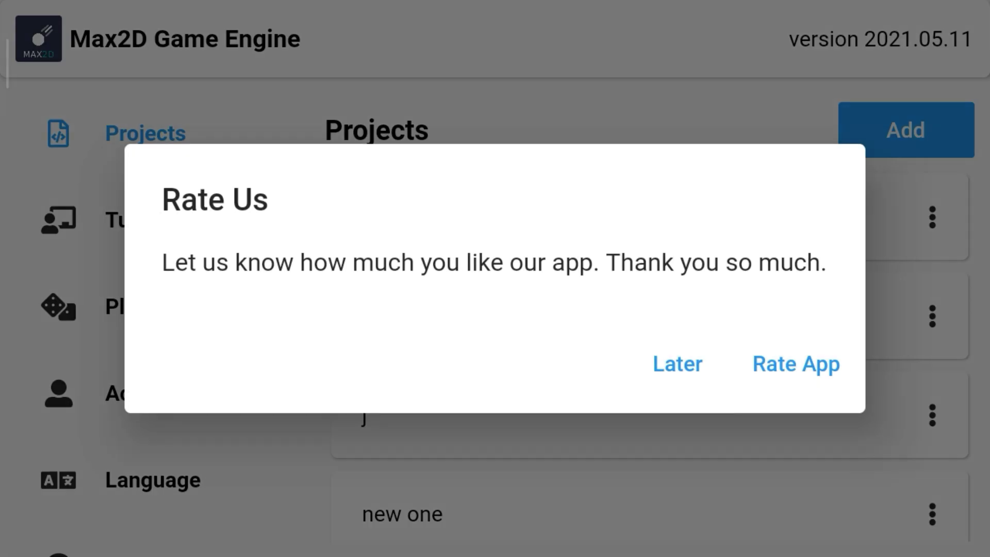
Step: Dismiss the rating prompt and add a scene named 'video tutorials'
left_click(675, 363)
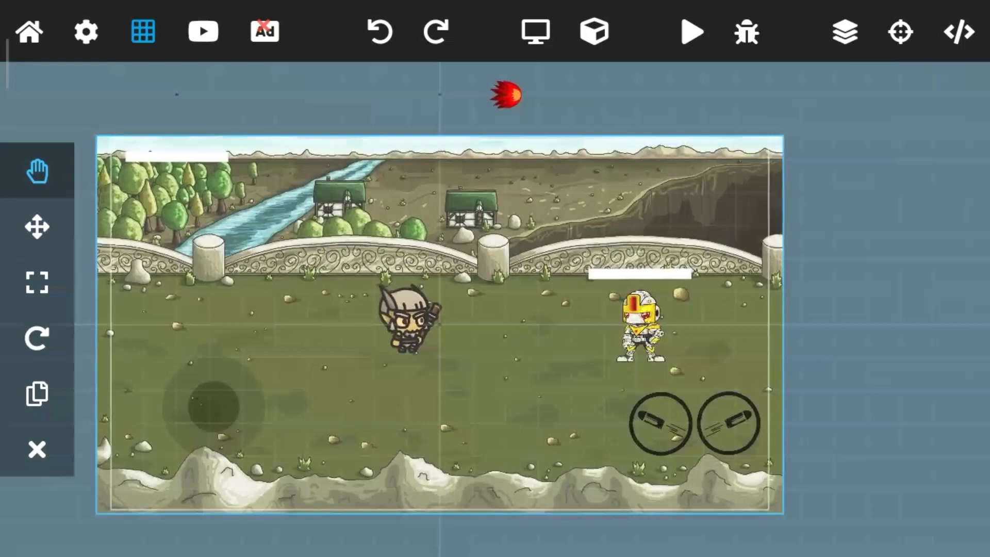
left_click(592, 31)
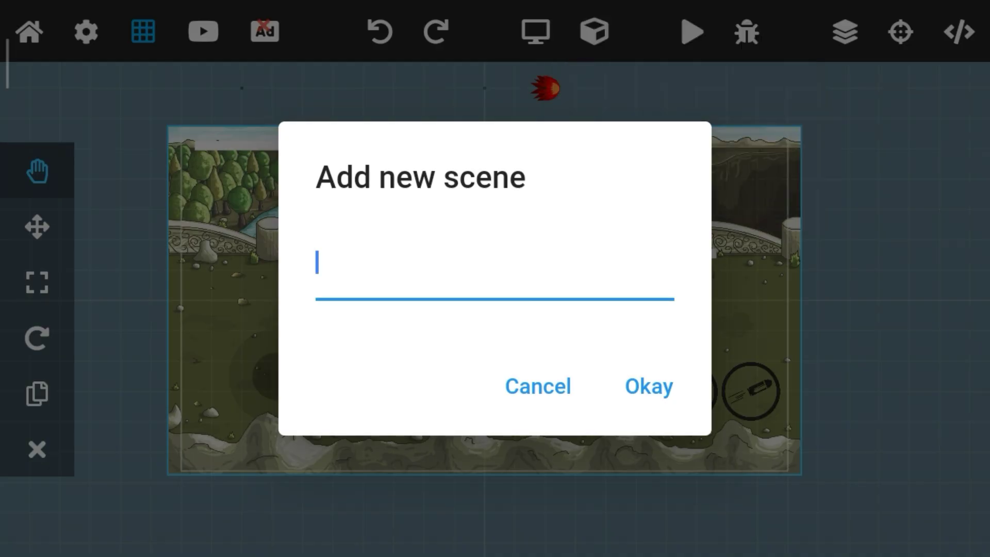
type("video tutorials")
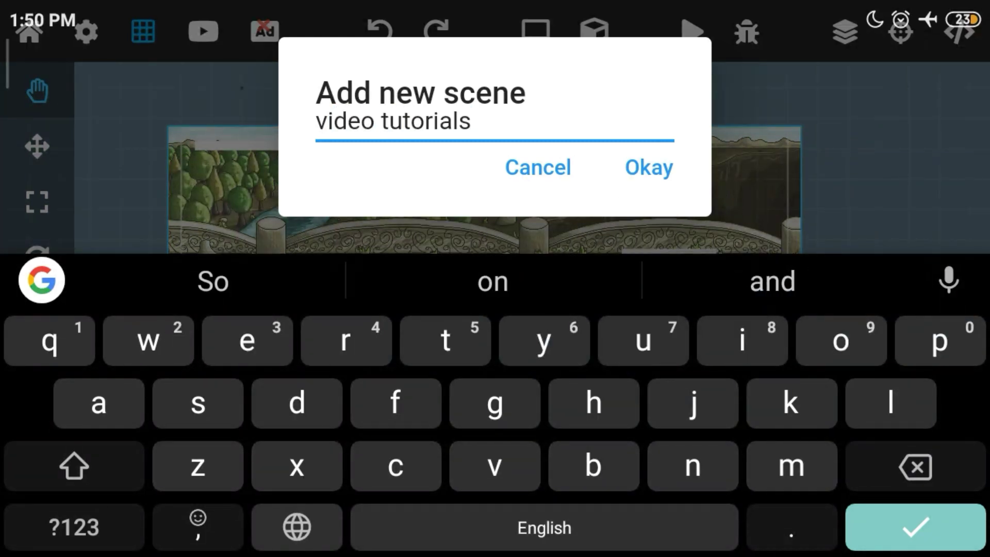
left_click(646, 167)
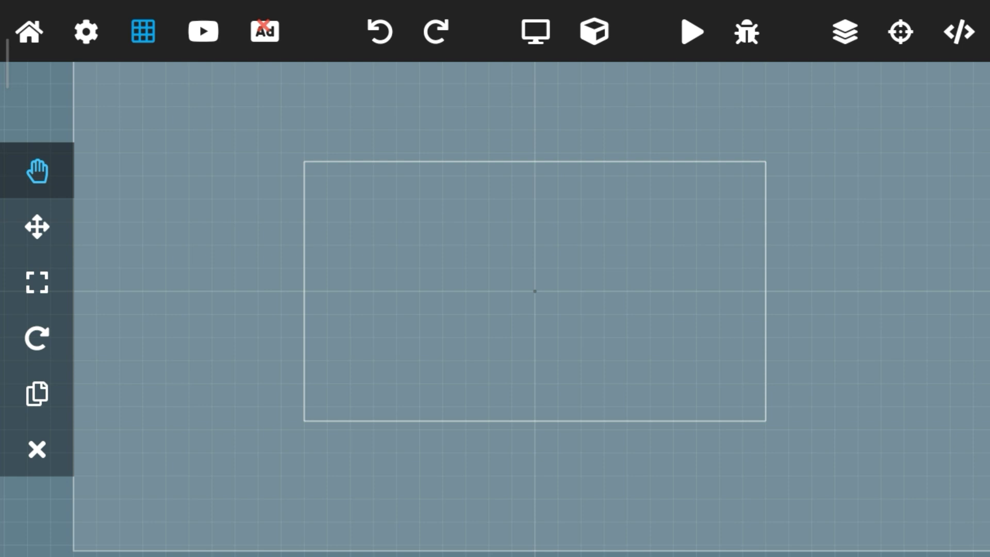
Step: Switch to the hand tool and show object - 0's components in the Inspector
left_click(37, 226)
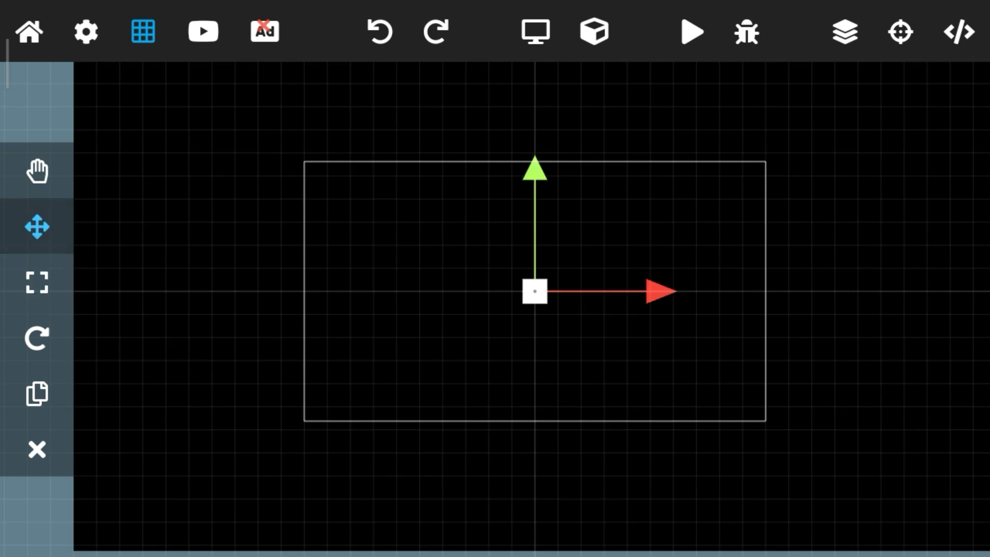
left_click(36, 283)
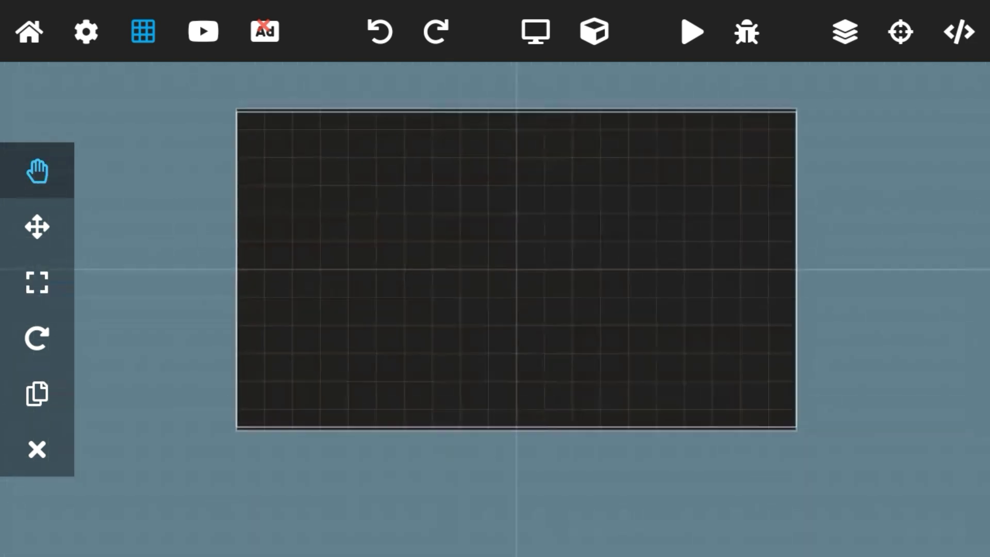
left_click(900, 32)
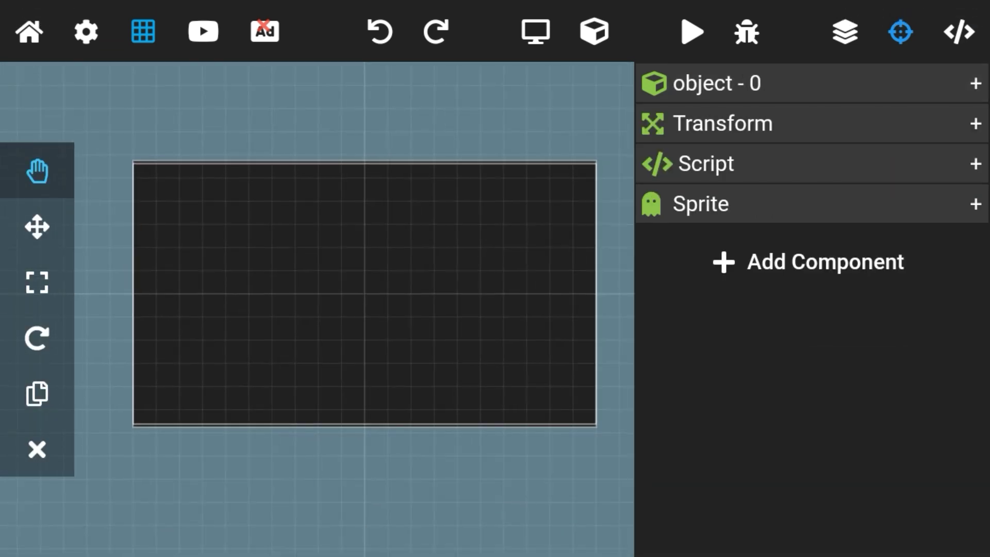
Step: Add a Sprite Animation named 'Video' and fill its image slots with the jpeg frames
left_click(807, 261)
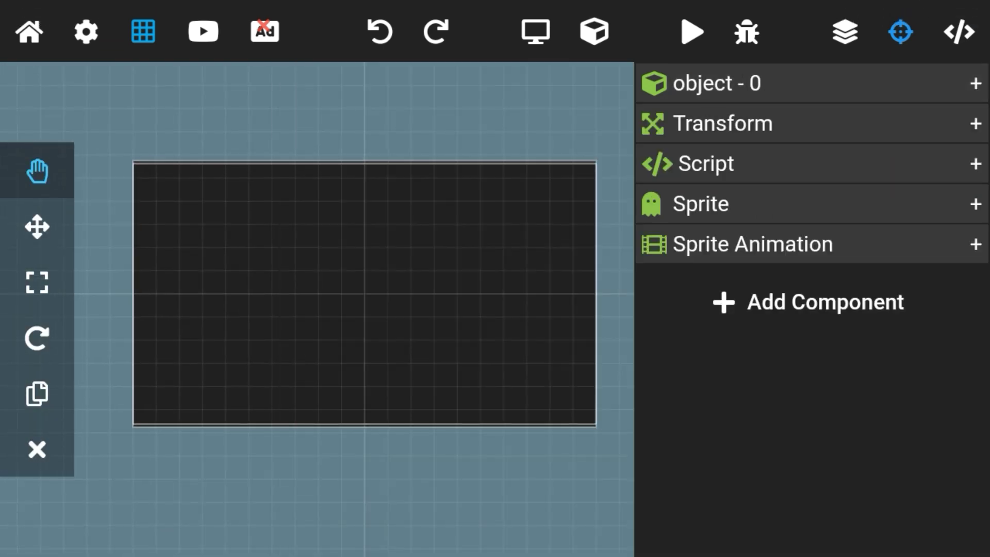
left_click(974, 244)
type("new sprite ani")
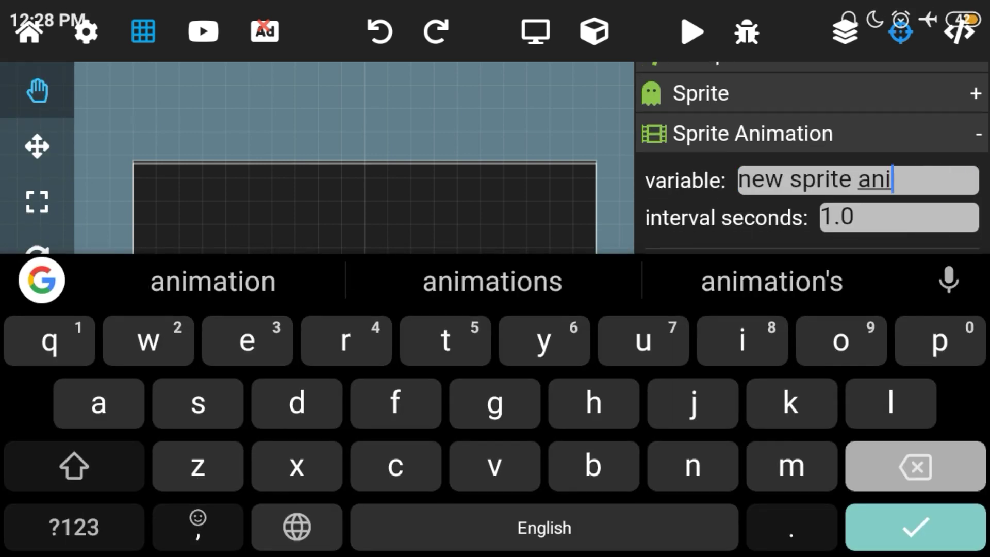
left_click(914, 466)
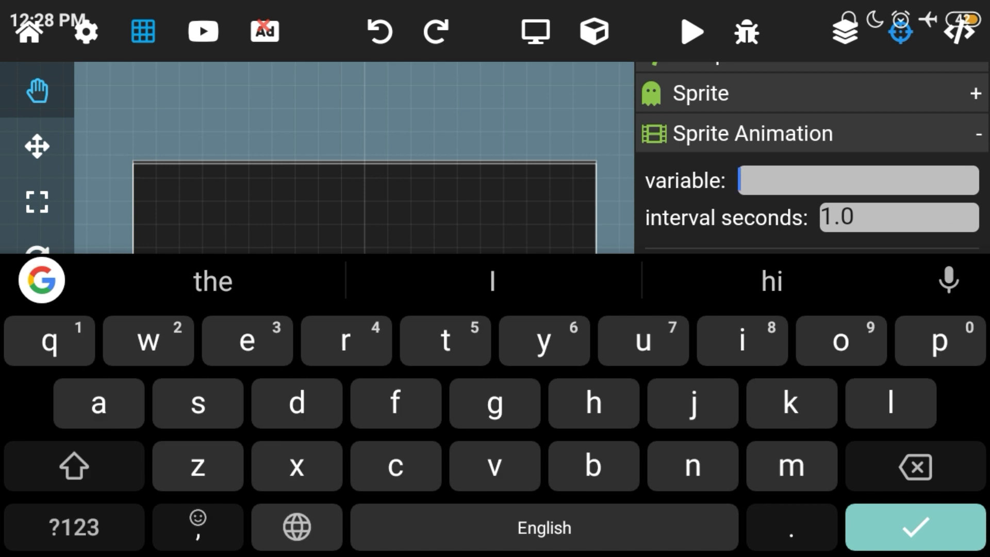
left_click(914, 527)
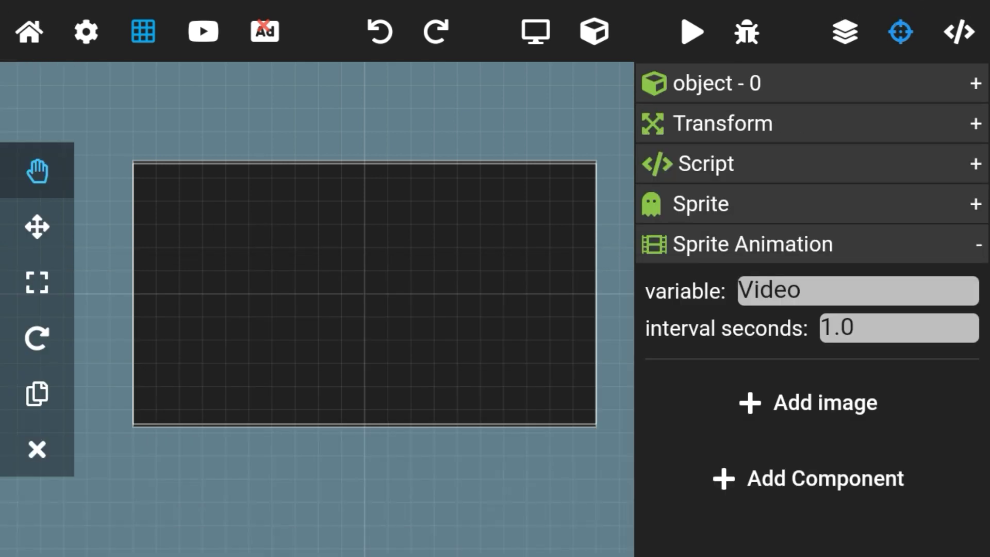
left_click(807, 402)
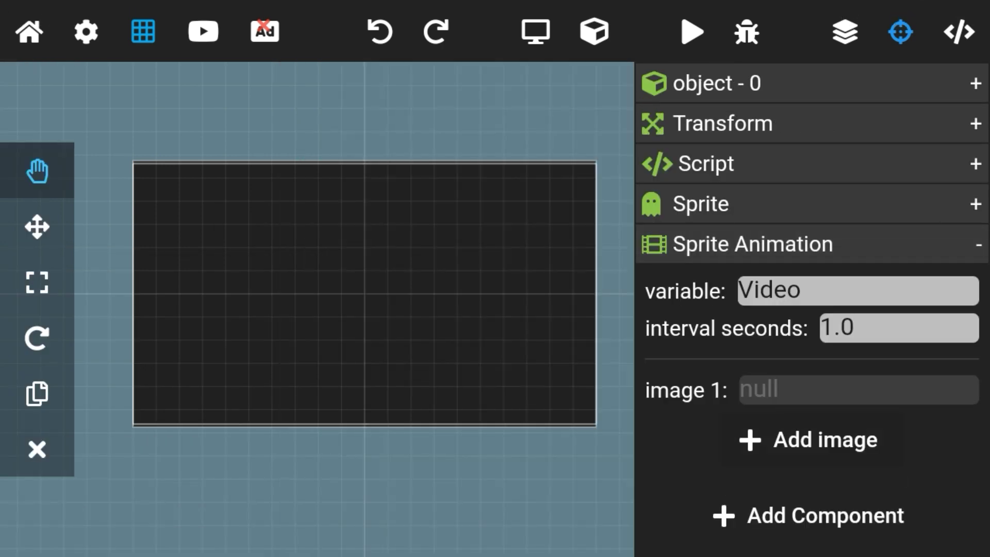
scroll("down", 3)
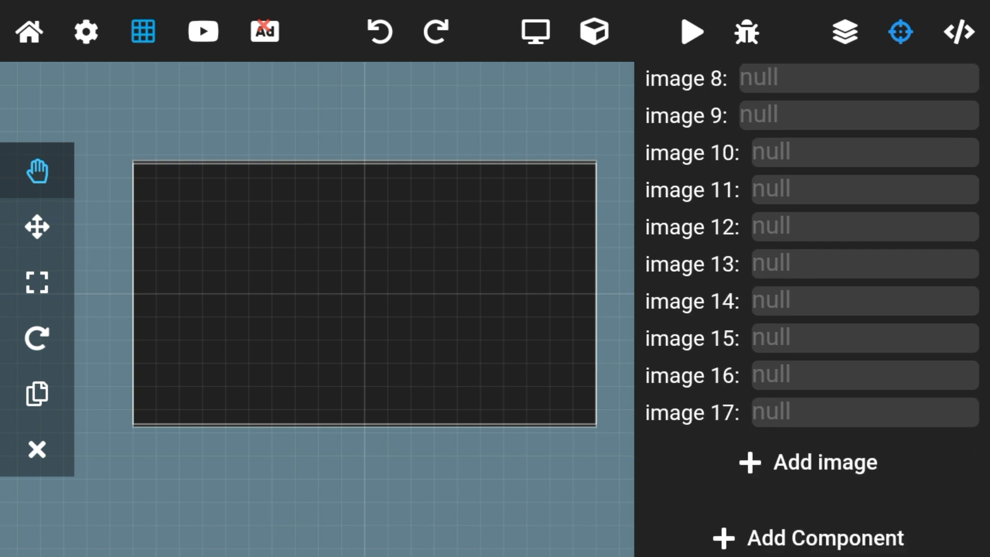
scroll("up", 3)
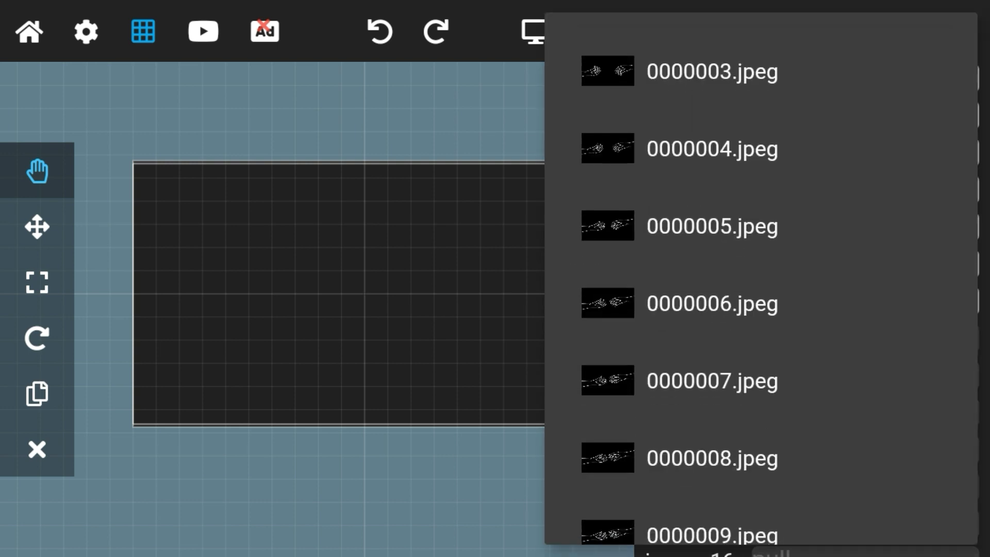
scroll("down", 3)
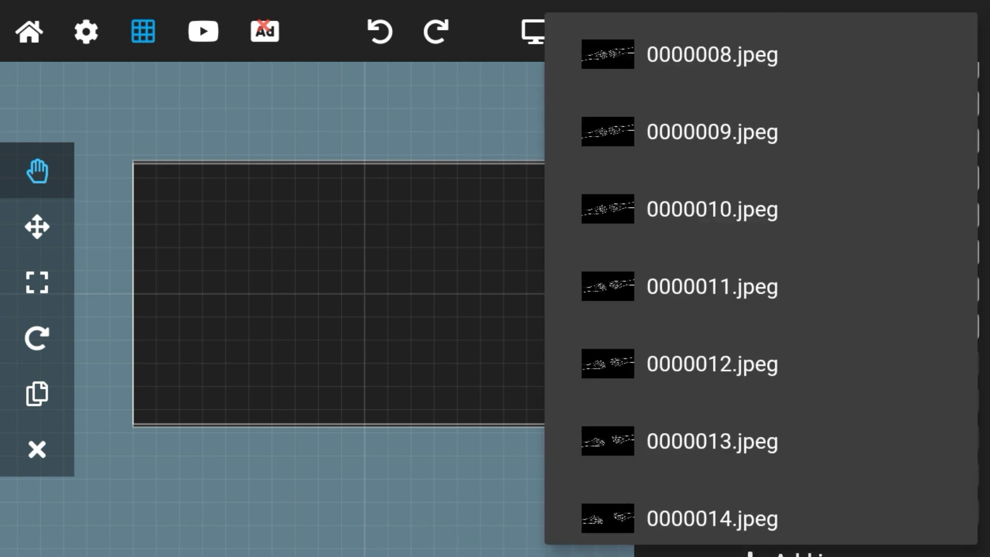
scroll("down", 3)
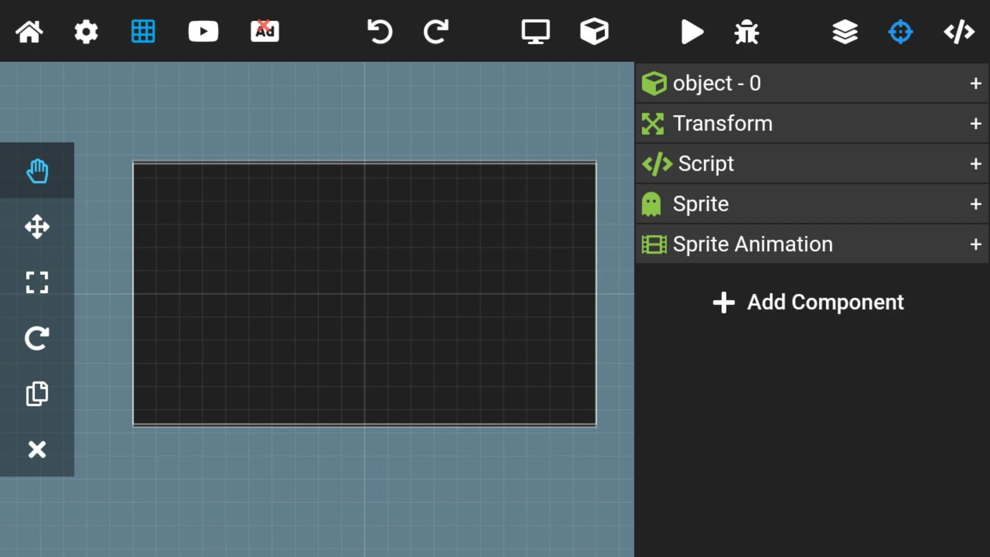
Step: Set the Sprite to the Video animation and run the scene to preview it
left_click(691, 32)
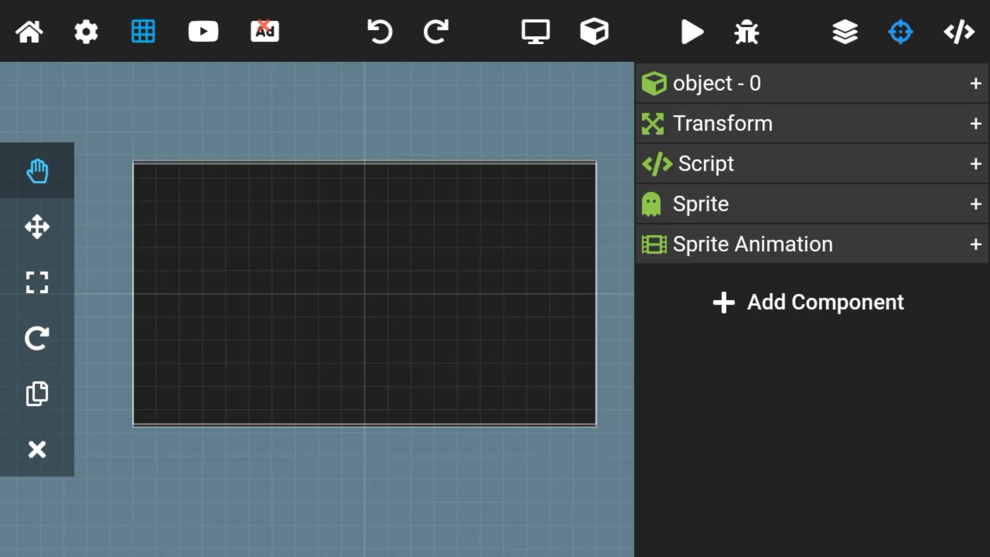
left_click(698, 203)
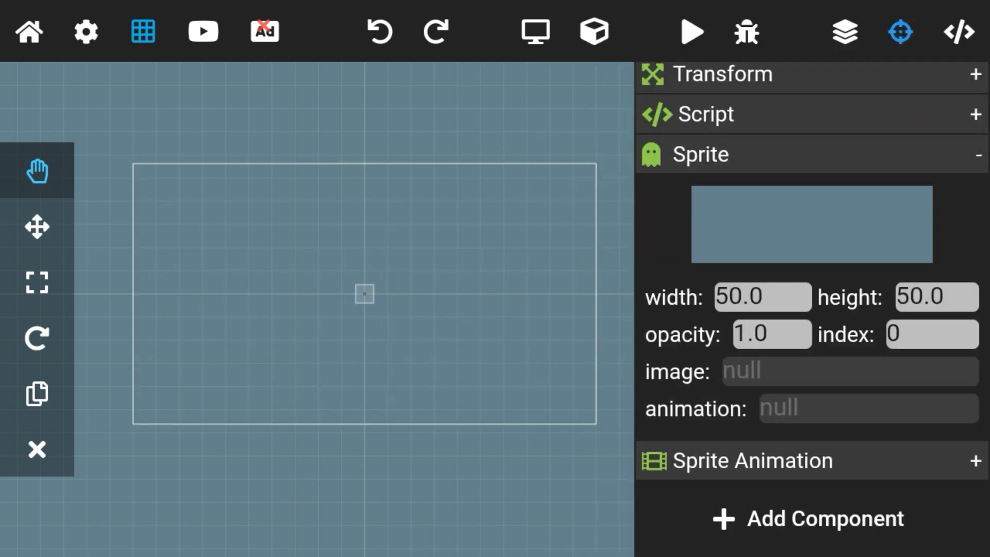
left_click(978, 154)
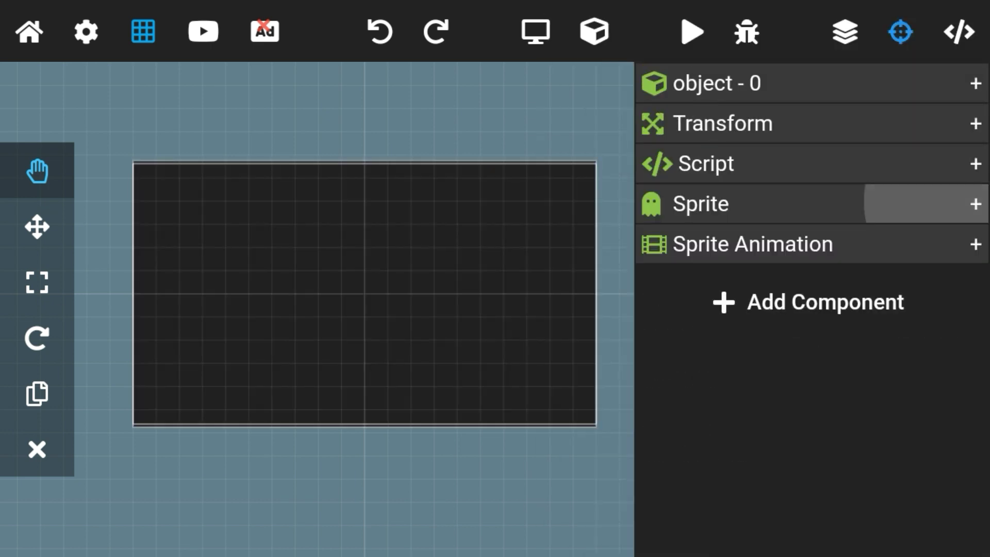
left_click(690, 32)
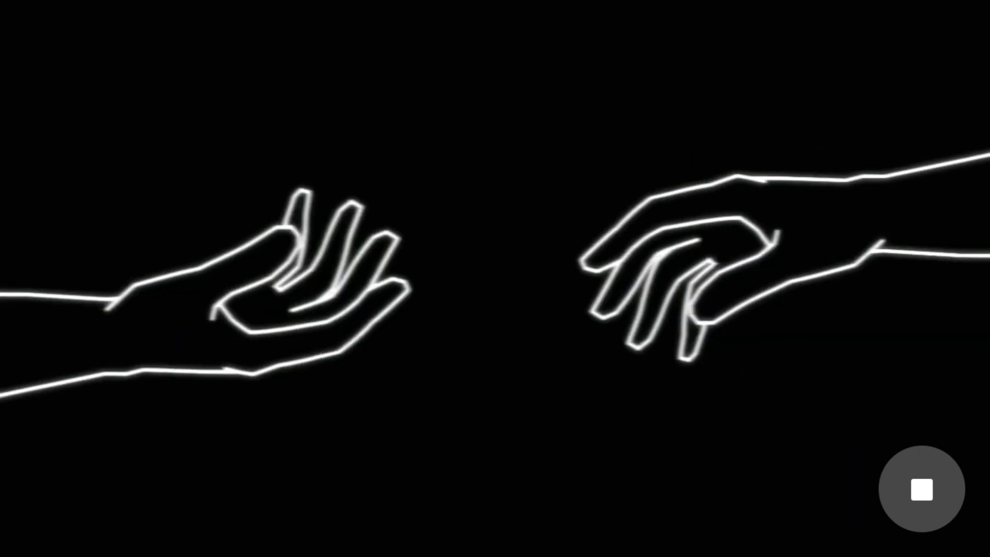
Step: Stop the preview, set the interval to 0.64 seconds, and play again
left_click(919, 488)
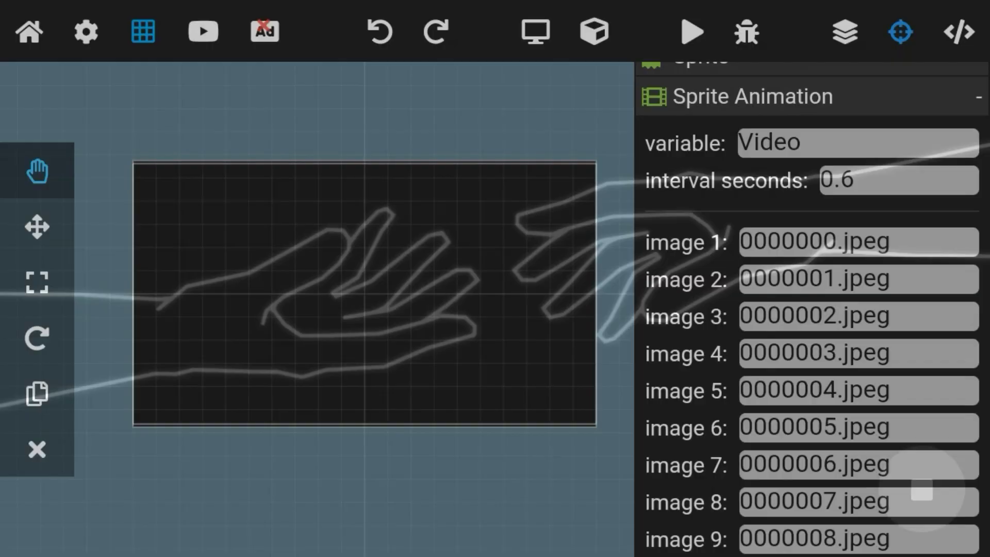
left_click(897, 180)
type("4")
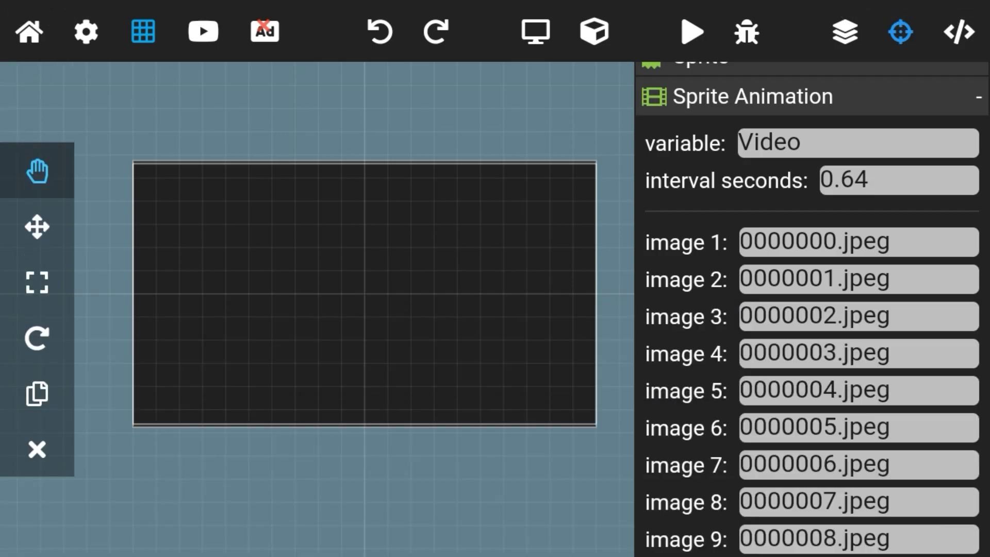
left_click(690, 32)
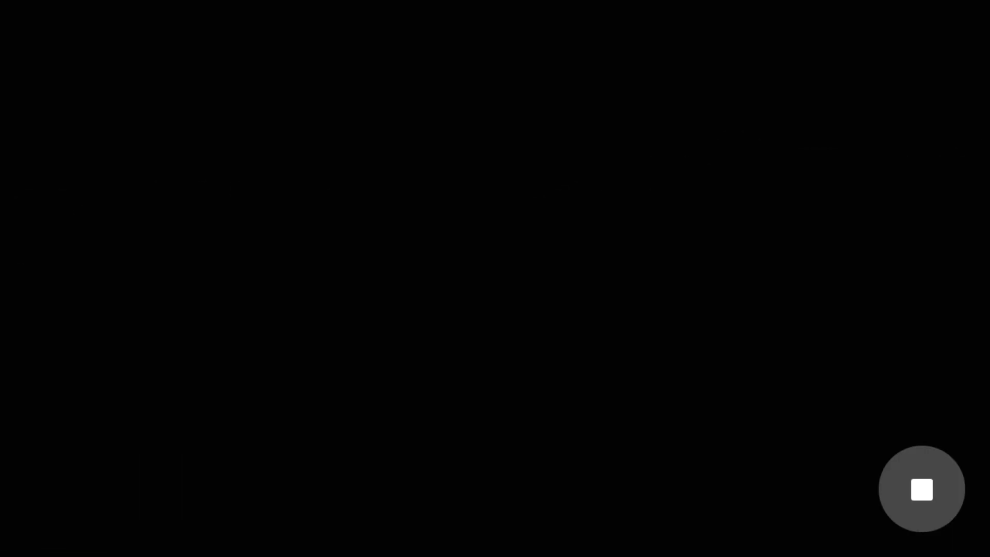